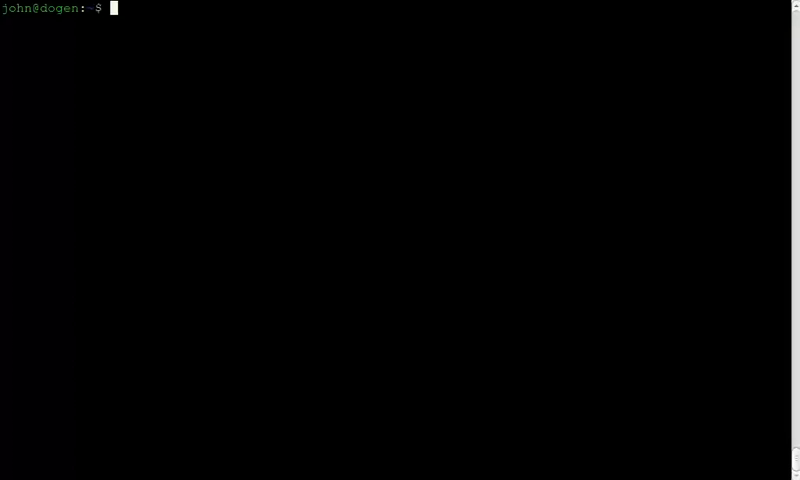
pyautogui.moveTo(472, 56)
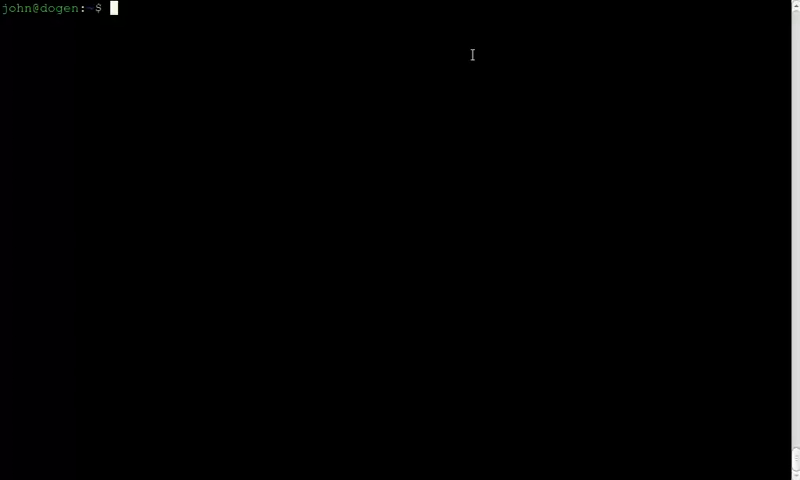
# - Abandon the half-typed brightbox-server create and display webserver.sh, which installs nginx and writes a hostname greeting
pyautogui.write('brightbox-s')
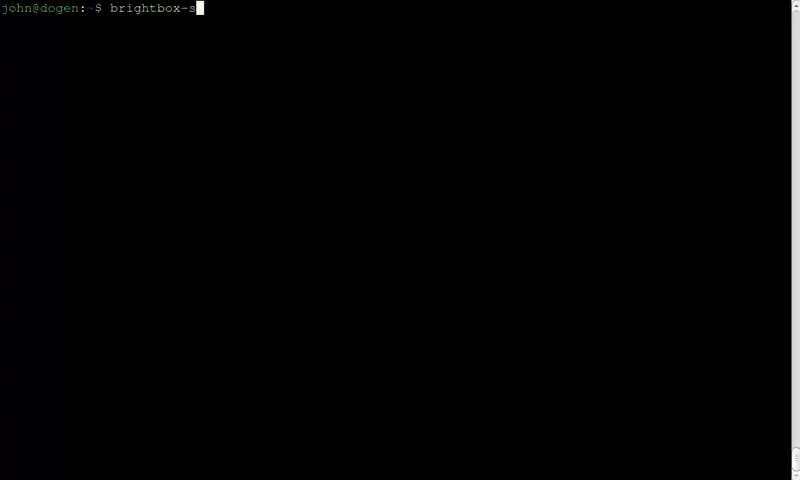
pyautogui.write('erver')
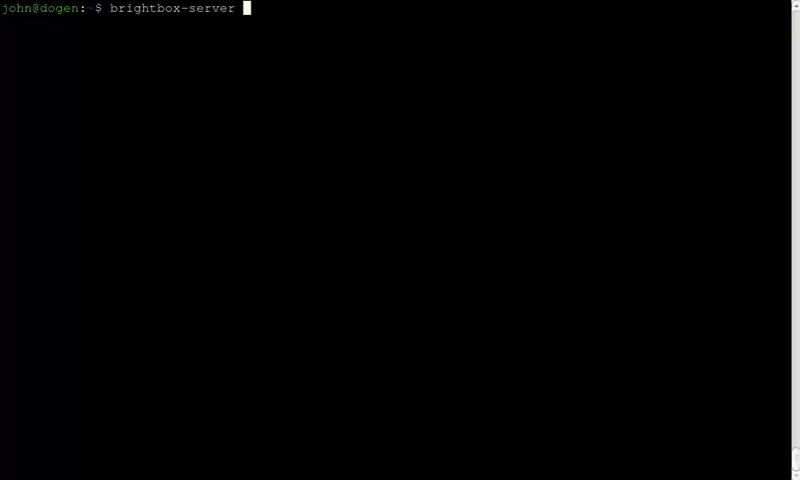
pyautogui.write('create')
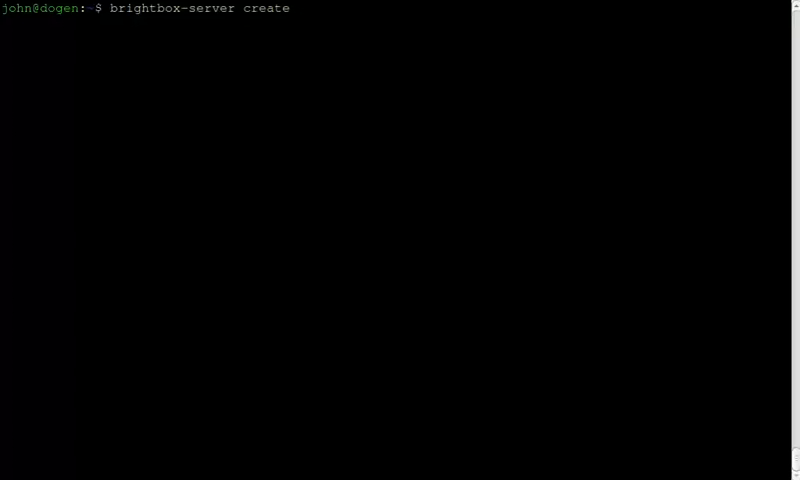
pyautogui.write('cat webserver.sh')
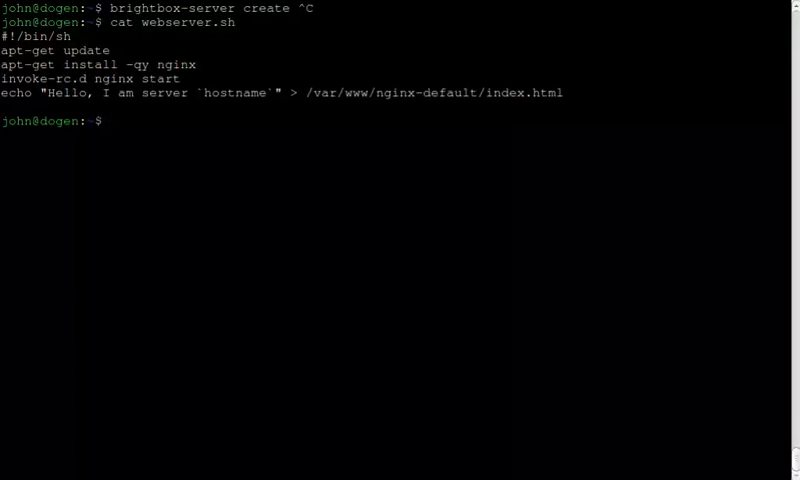
# - Create nano server web1 in zone gb1-a from img-hm6oj with user-data-file webserver.sh
pyautogui.write('b')
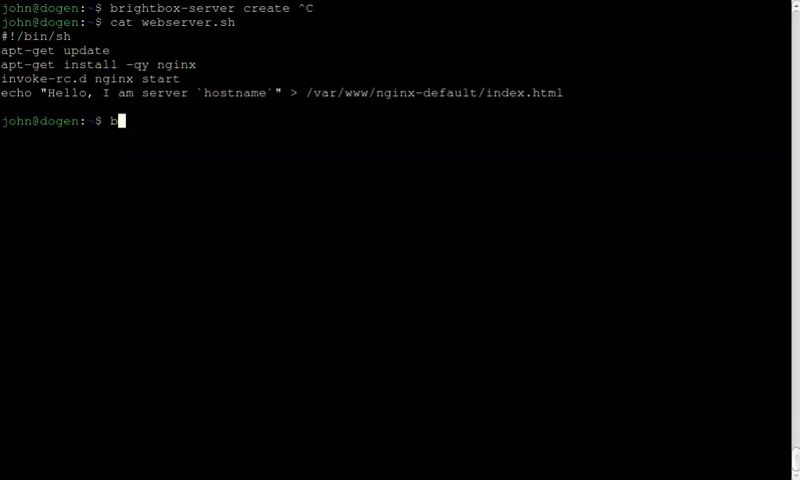
pyautogui.write('rigtbo')
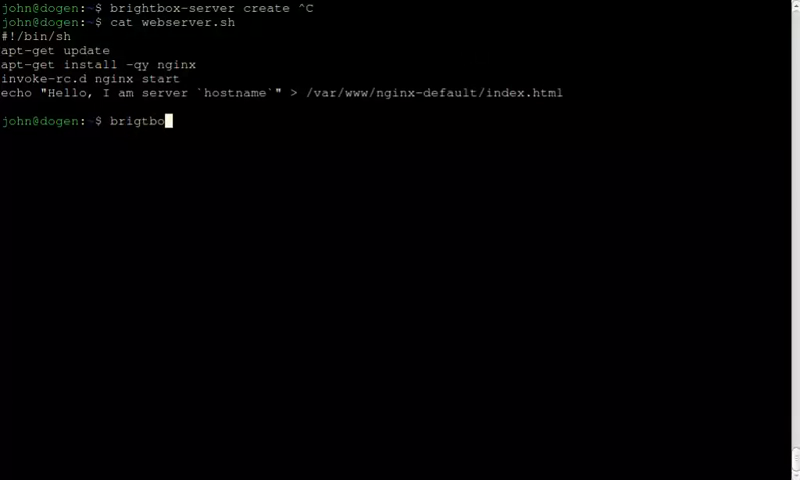
pyautogui.write('brightbox-')
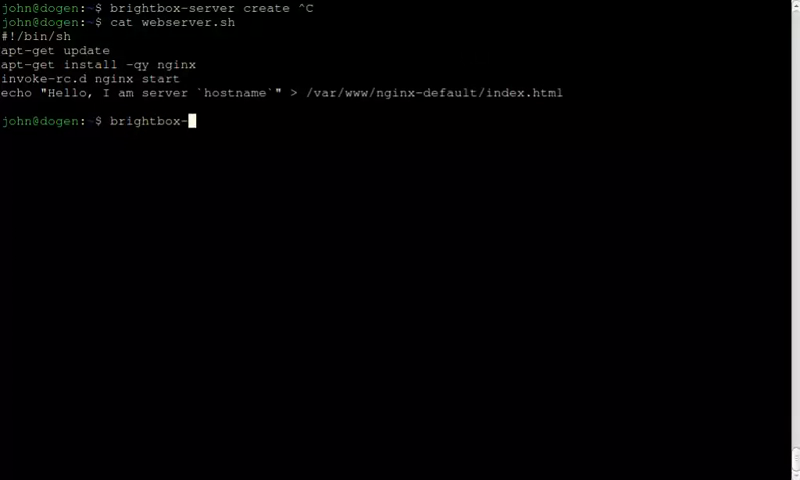
pyautogui.write('se')
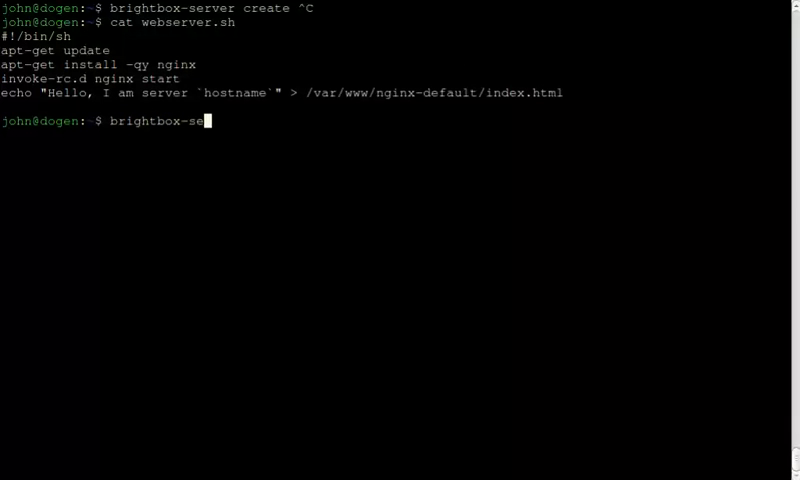
pyautogui.write('rvers create -n "web1')
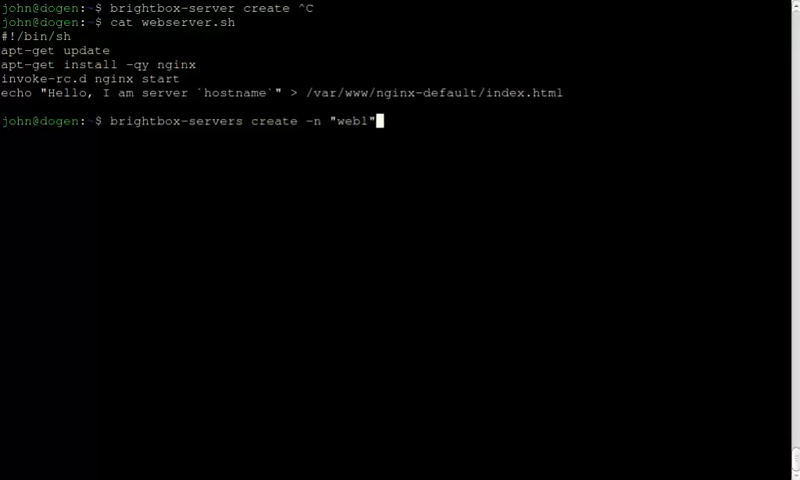
pyautogui.write('-z gb1')
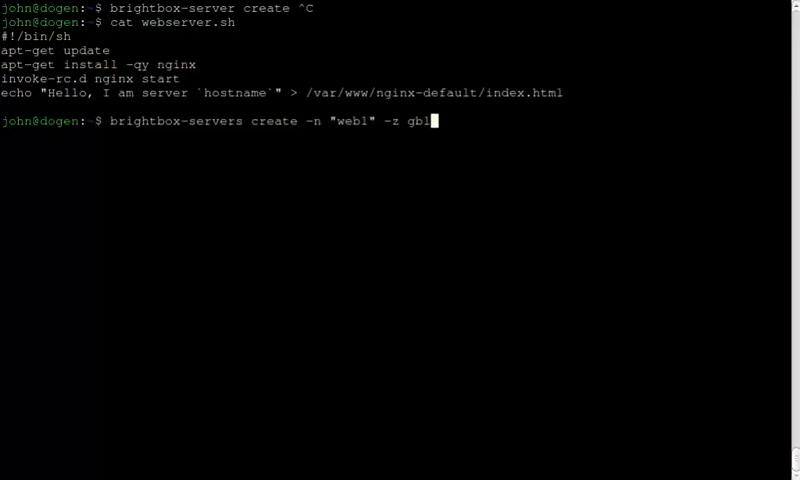
pyautogui.write('-a --us')
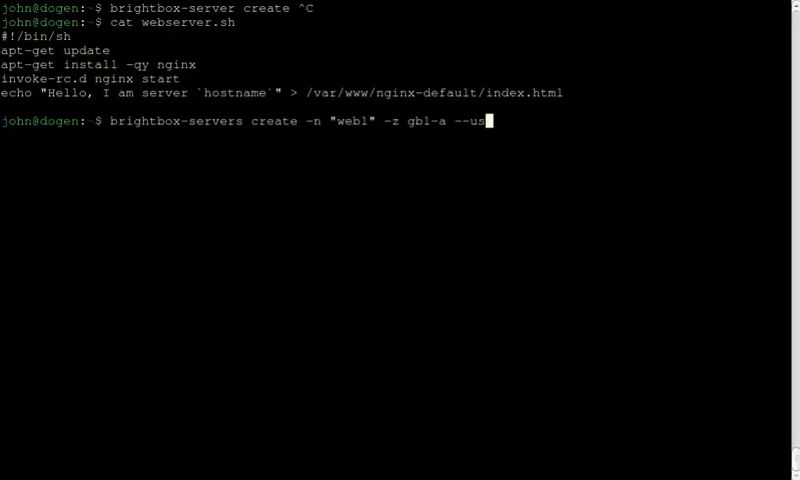
pyautogui.write('er-data-file=webserver.sh')
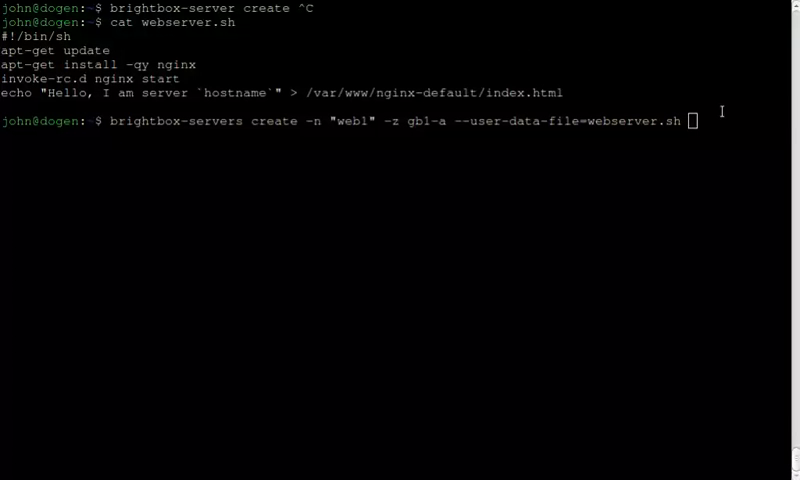
pyautogui.press('Return')
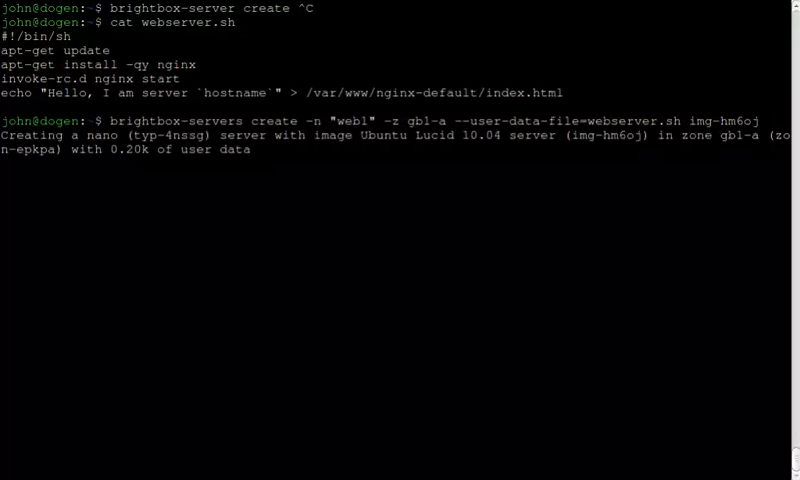
# - Recall the command and create web2 in zone gb1-b with the same script
pyautogui.press('Return')
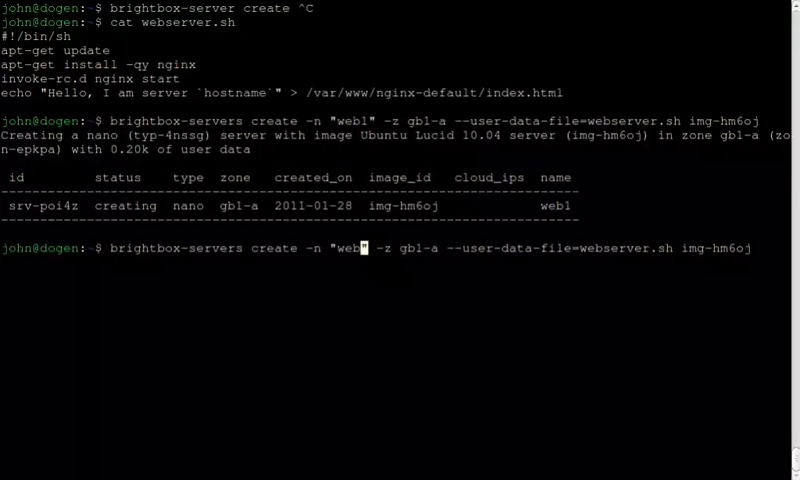
pyautogui.write('2')
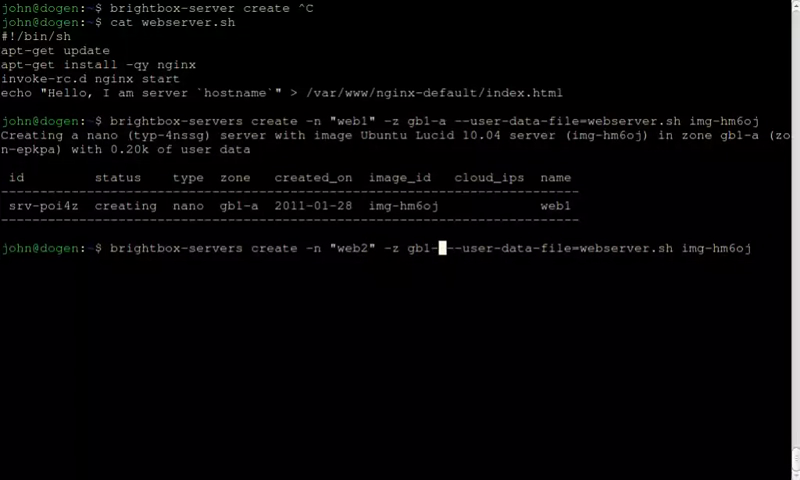
pyautogui.press('Return')
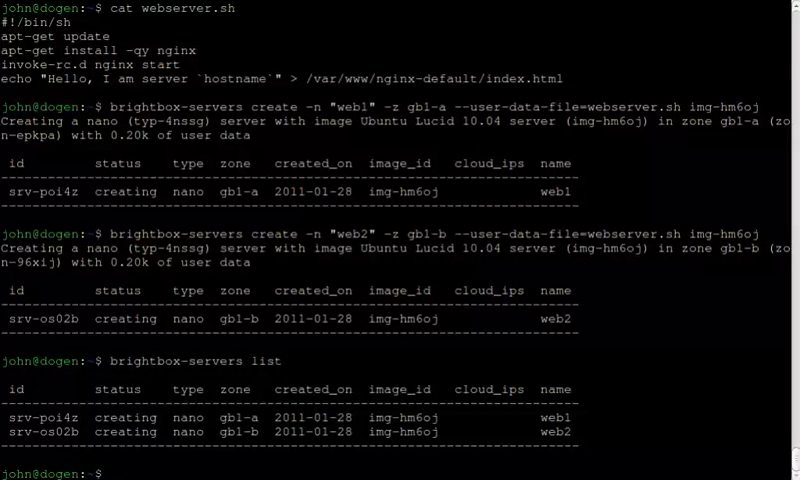
# - List cloud IPs, create the unmapped cloud IP 109.107.35.65, and list servers to confirm web1 is active
pyautogui.write('brightbox-')
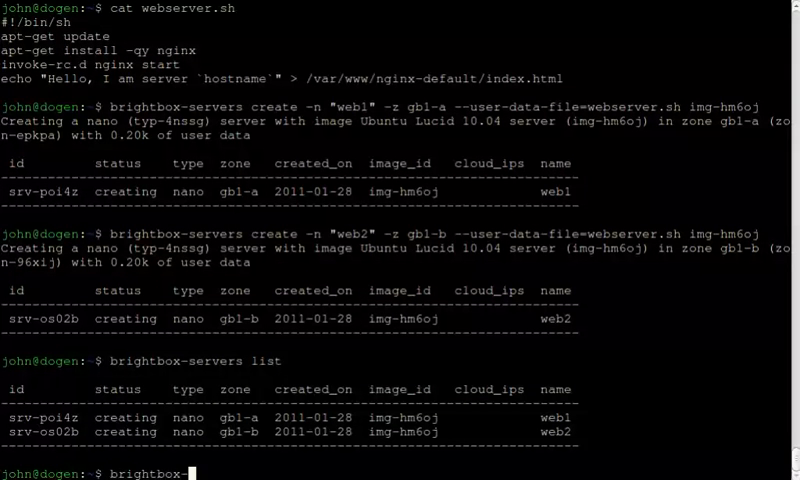
pyautogui.write('brightbox-cloudips list')
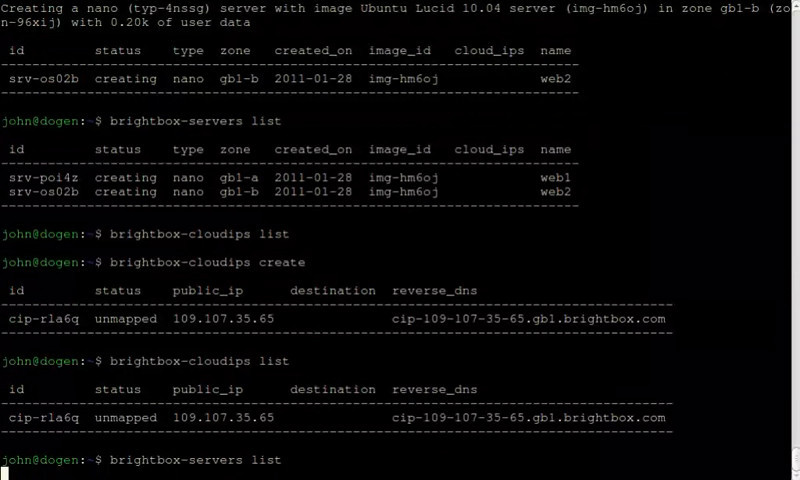
pyautogui.scroll(-3)
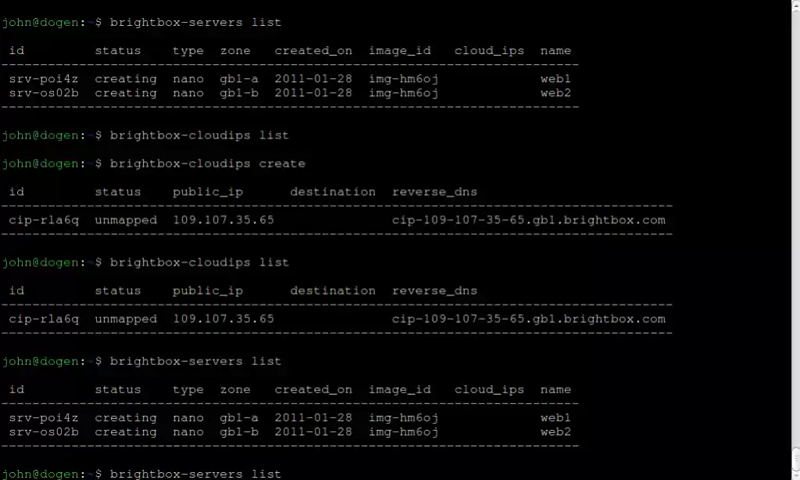
pyautogui.scroll(-3)
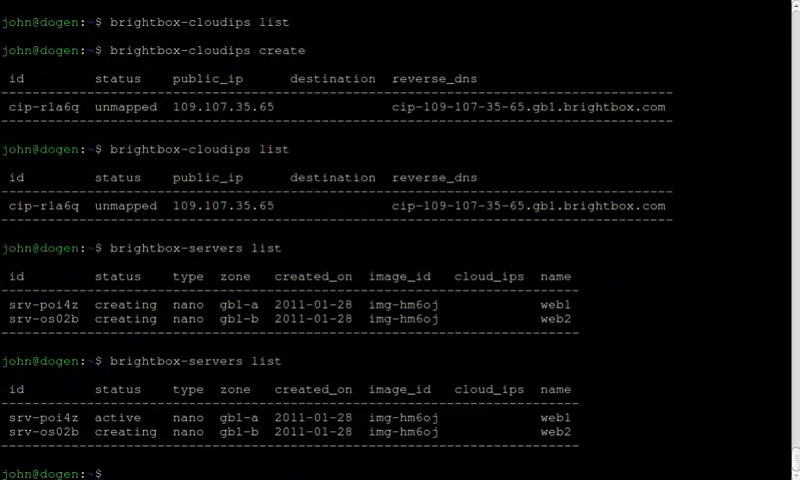
pyautogui.write('br')
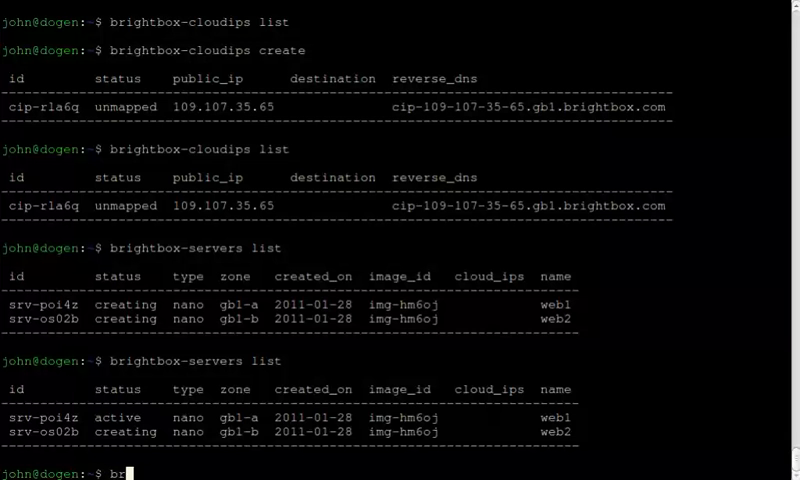
pyautogui.write('ightbox-cloudips')
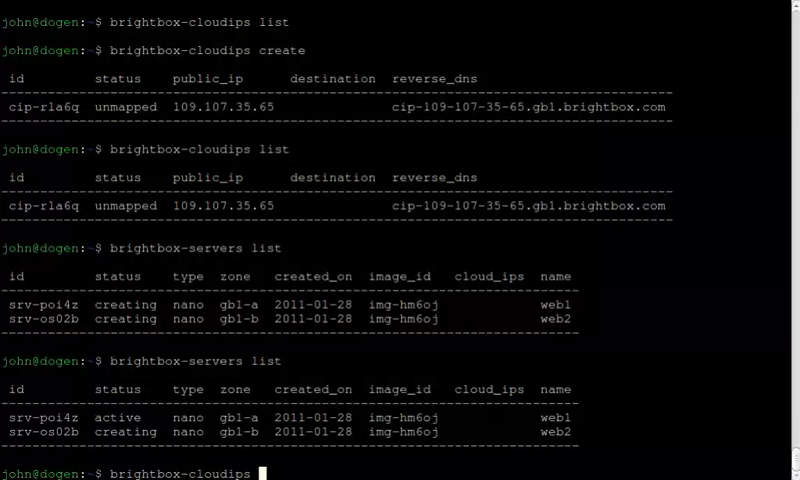
# - Map the cloud IP to web1, curl 109.107.35.65 until srv-poi4z answers, then list servers showing the mapping
pyautogui.write('map cip-rla6q srv-poi4z')
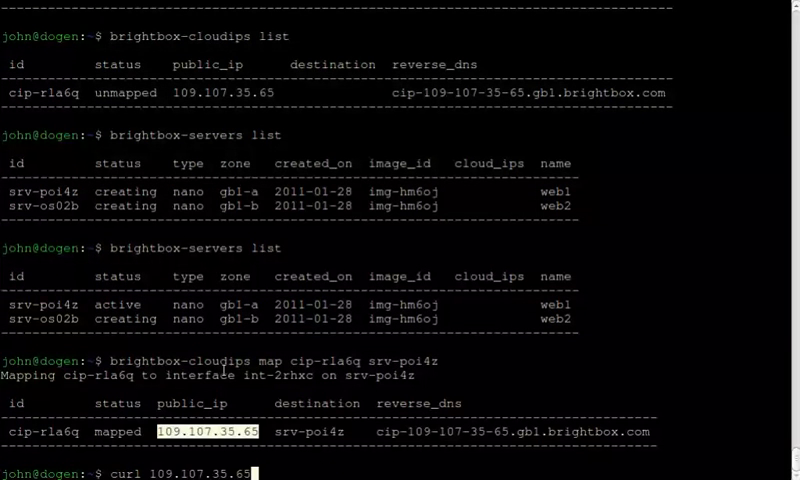
pyautogui.press('Return')
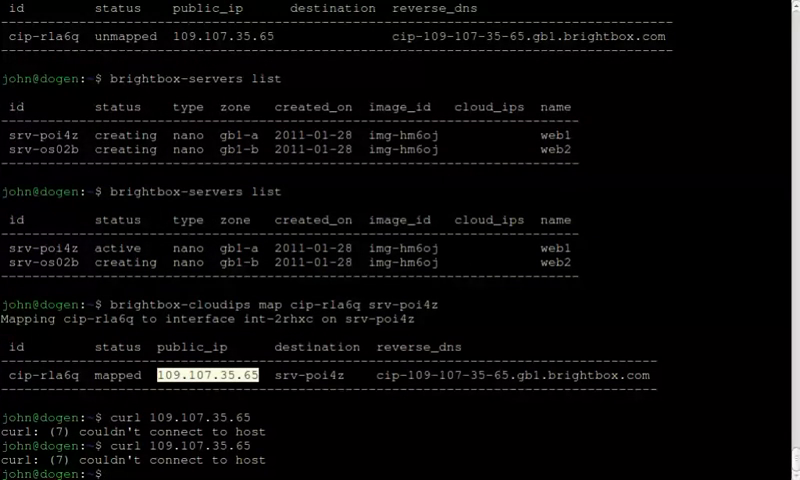
pyautogui.write('curl 109.107.35.65')
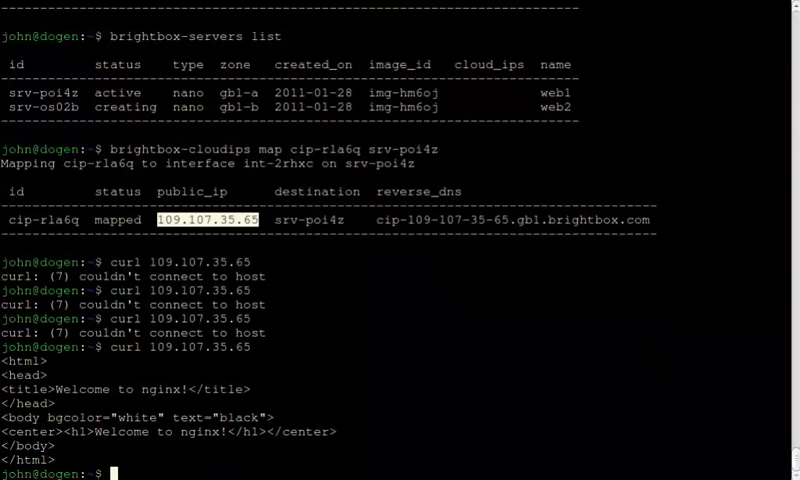
pyautogui.press('Return')
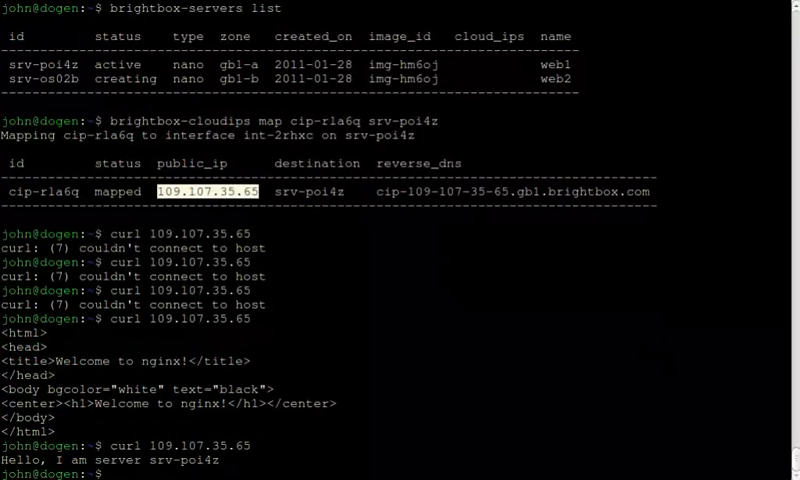
pyautogui.write('curl 109.107.35.65')
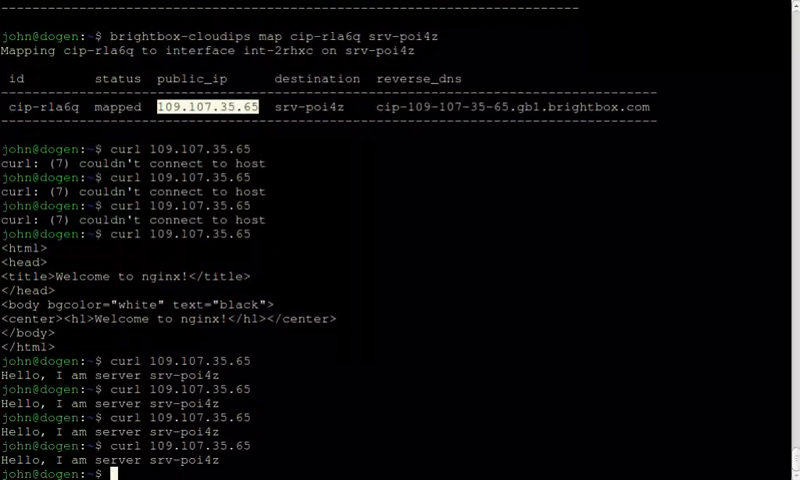
pyautogui.write('brightbox-servers list')
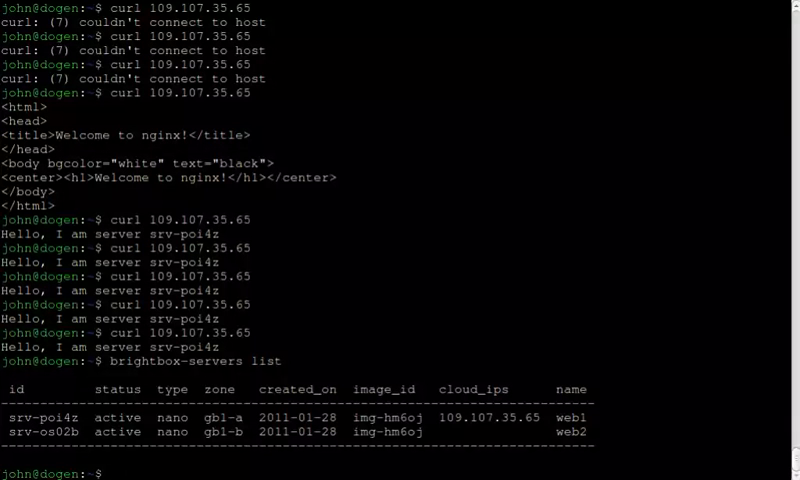
# - Show the help for brightbox-lbs create
pyautogui.write('brightbox')
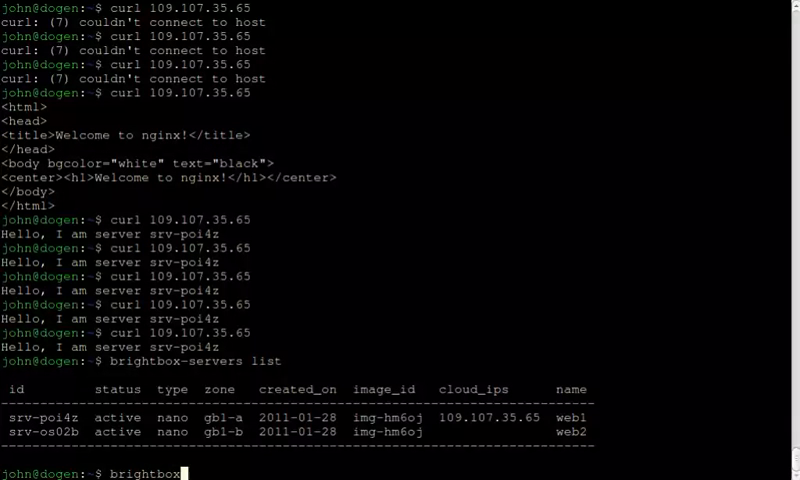
pyautogui.write('-1')
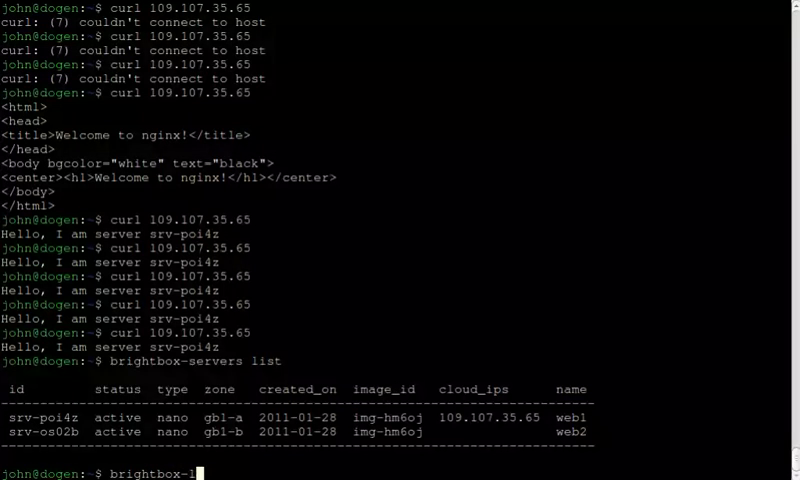
pyautogui.write('bs')
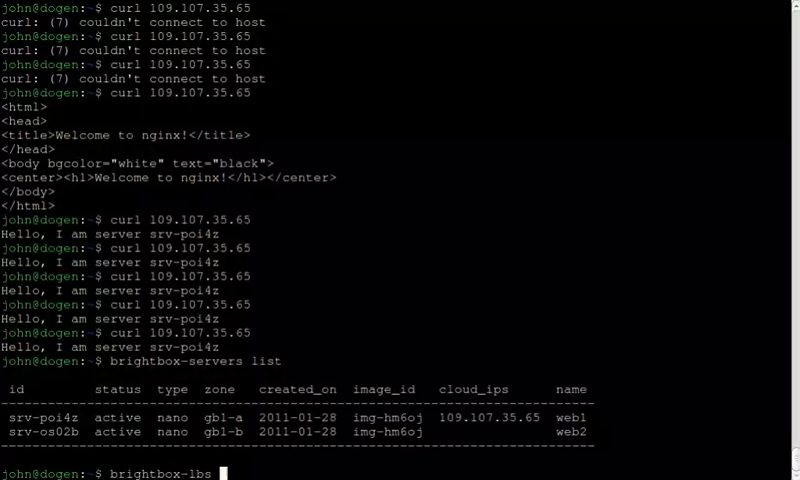
pyautogui.write('h')
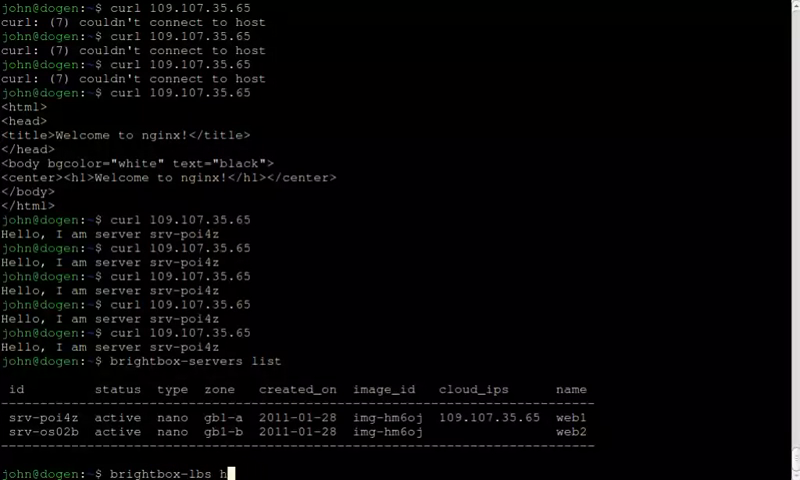
pyautogui.write('elp cr')
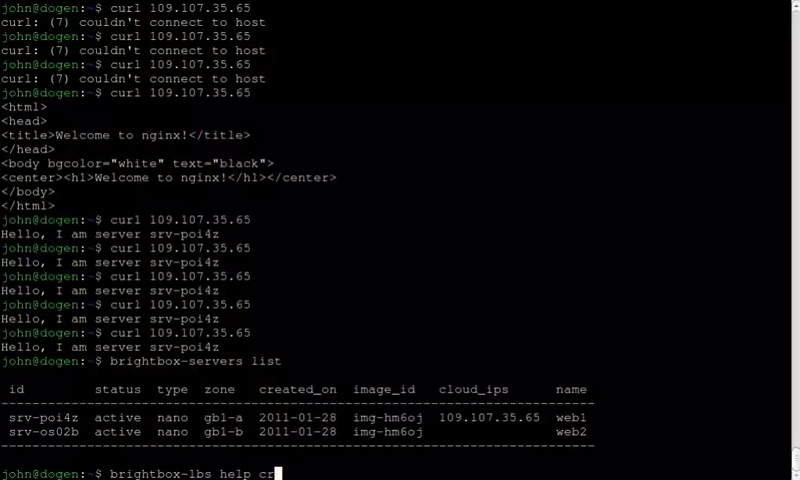
pyautogui.press('Return')
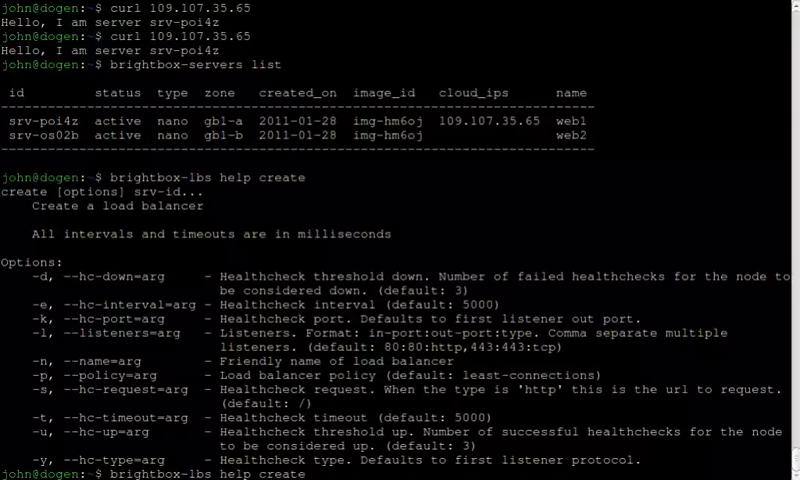
# - Create load balancer mylb1 across srv-poi4z and srv-os02b
pyautogui.write('cr')
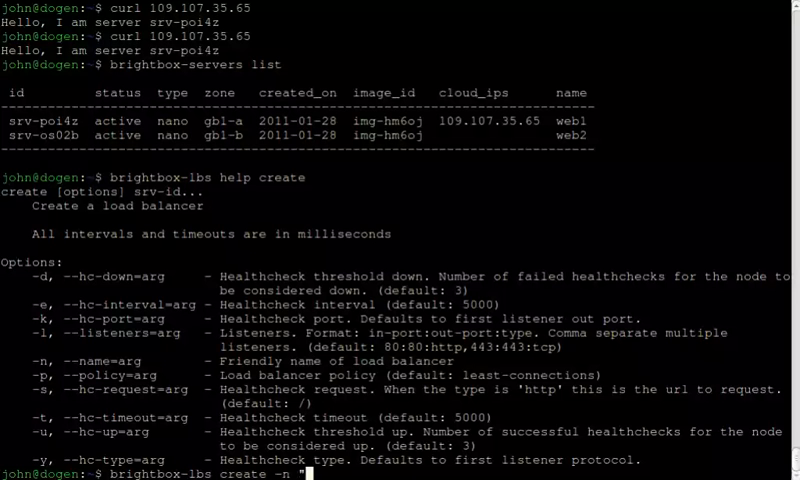
pyautogui.write('mylb1" srv-poi4z')
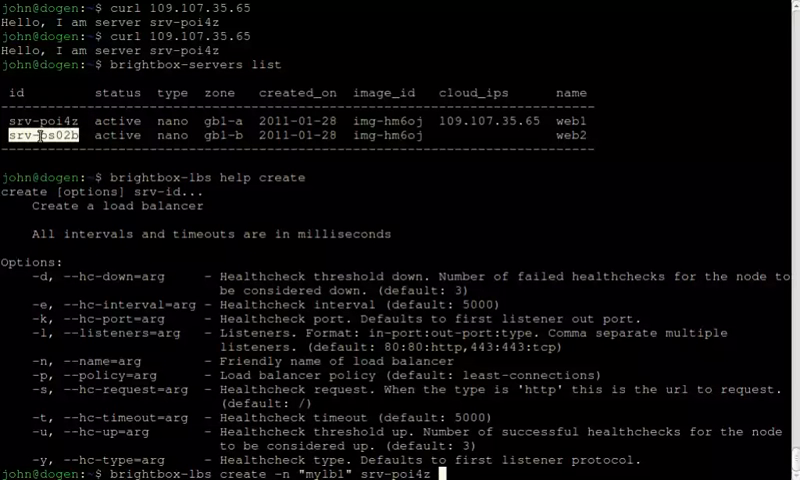
pyautogui.press('Return')
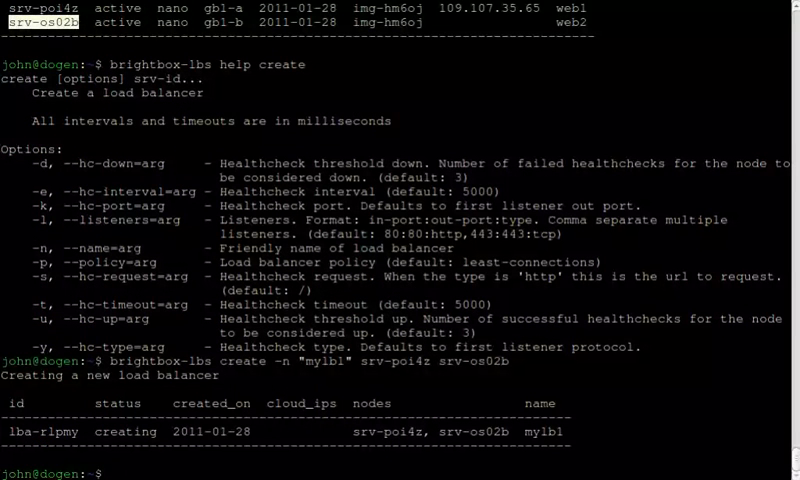
# - List load balancers repeatedly until lba-rlpmy shows active
pyautogui.write('brightbox-lbs list')
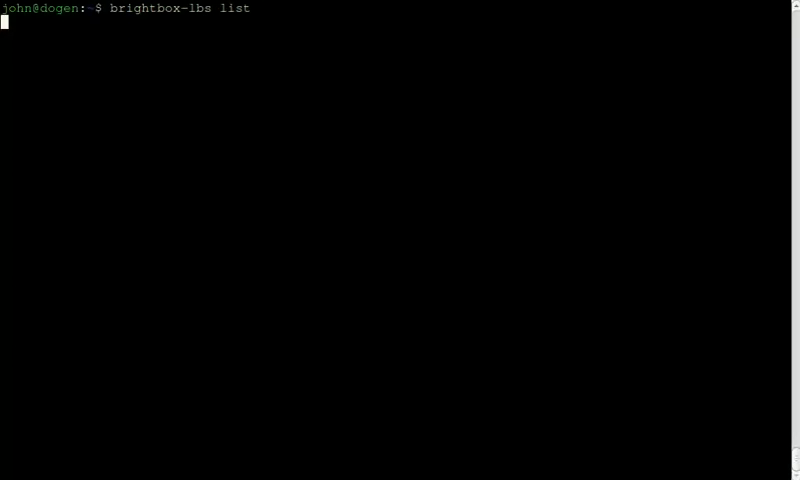
pyautogui.press('Return')
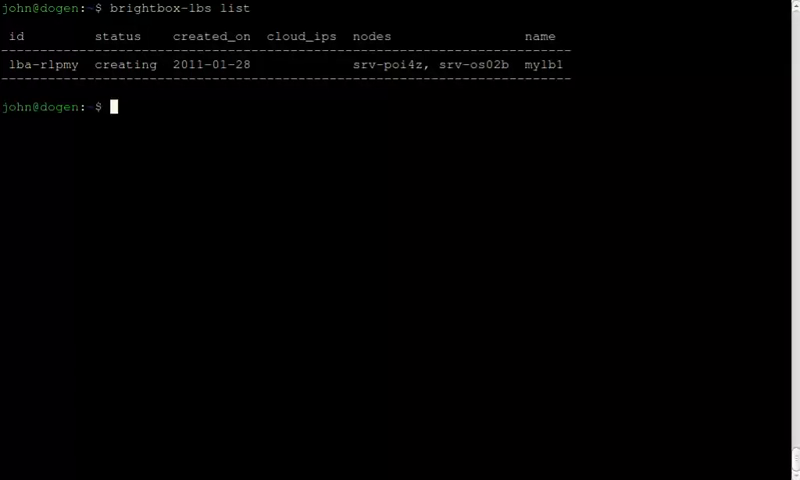
pyautogui.write('brightbox-lbs list')
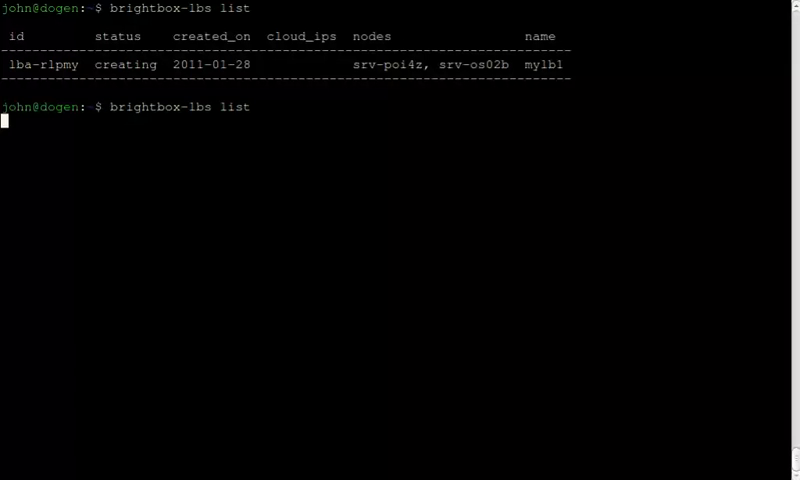
pyautogui.press('Return')
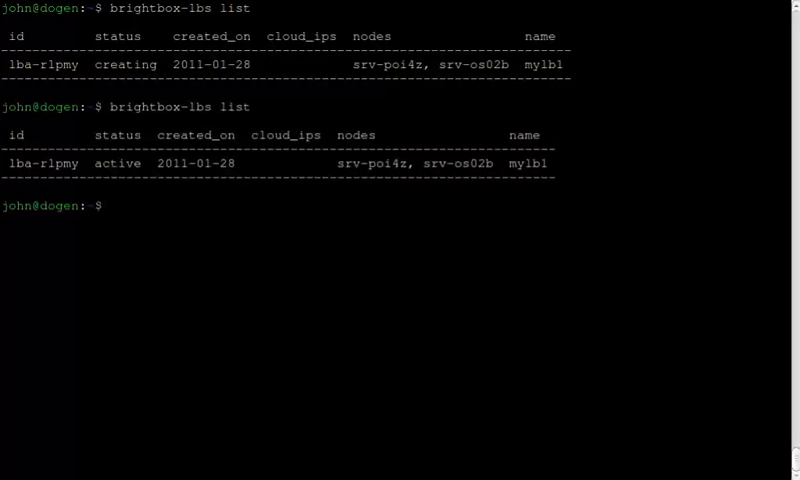
# - List servers showing the cloud IP still on web1 and curl 109.107.35.65 getting replies from srv-poi4z
pyautogui.write('brightbox-servers list')
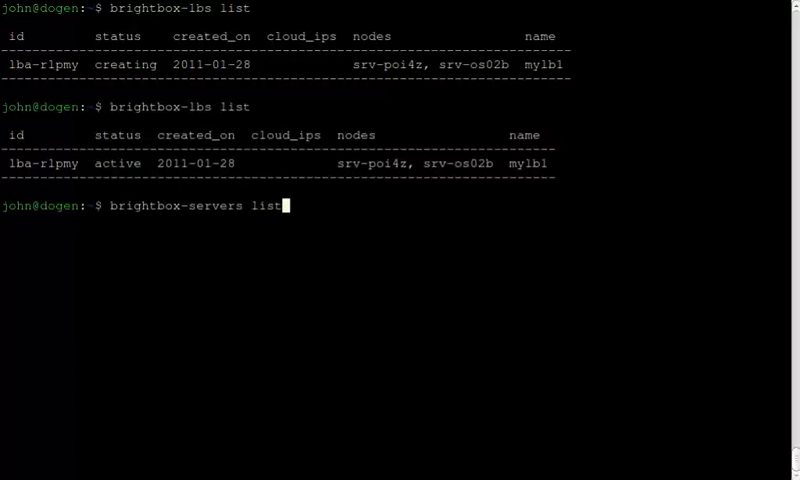
pyautogui.press('Return')
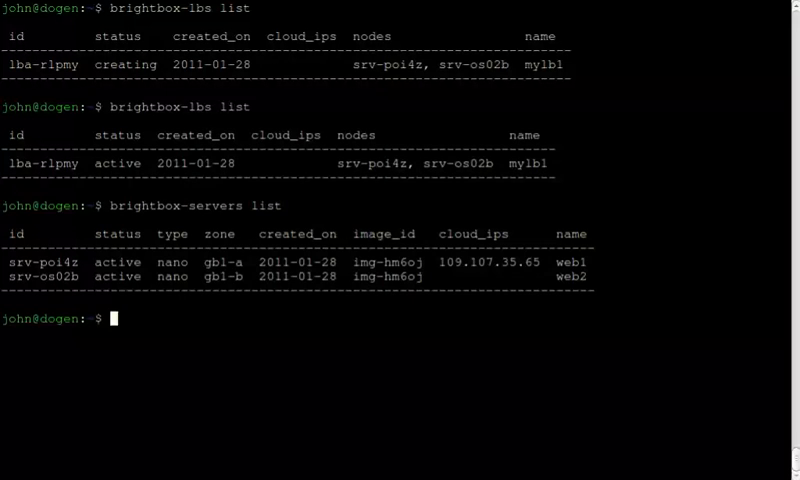
pyautogui.write('curl 109.107.35.65')
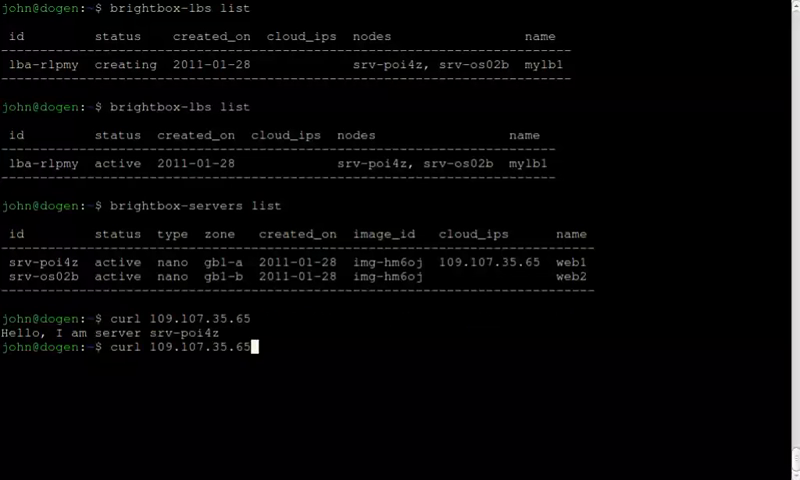
pyautogui.press('Return')
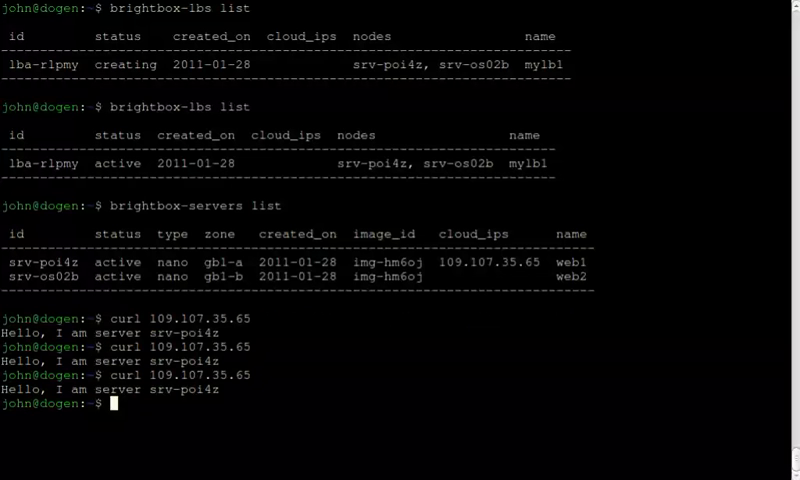
pyautogui.write('brightbox-cloudips map -u ^C')
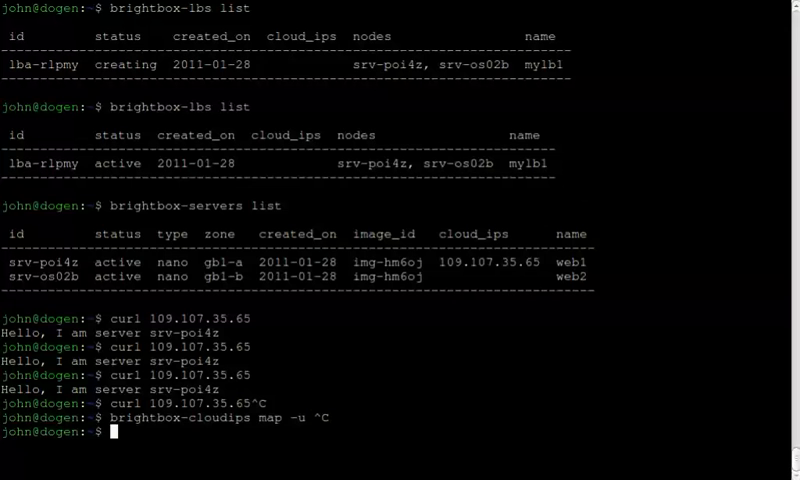
# - Map cloud IP cip-rla6q to load balancer lba-rlpmy with the -u flag and list cloud IPs to confirm
pyautogui.write('brightbox-cloudips li')
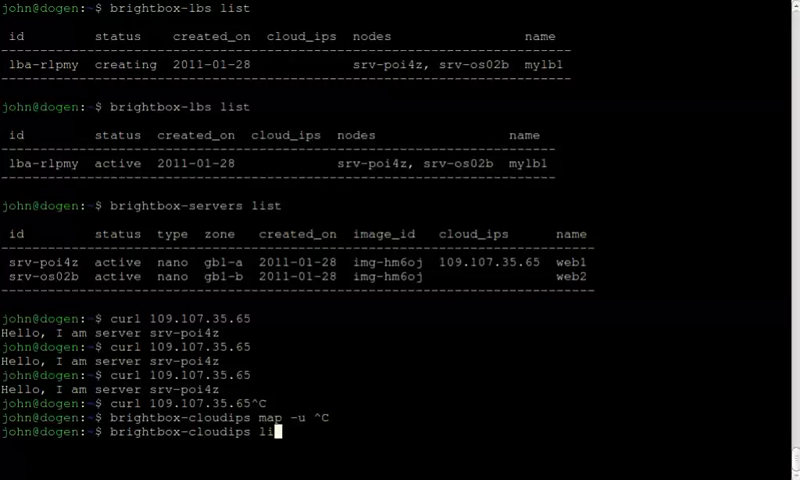
pyautogui.press('Return')
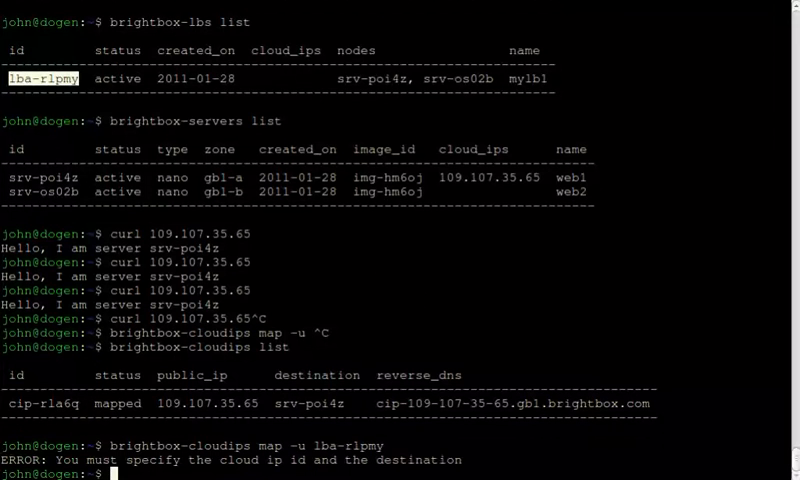
pyautogui.write('brightbox-cloudips map -u lba-rlpmy')
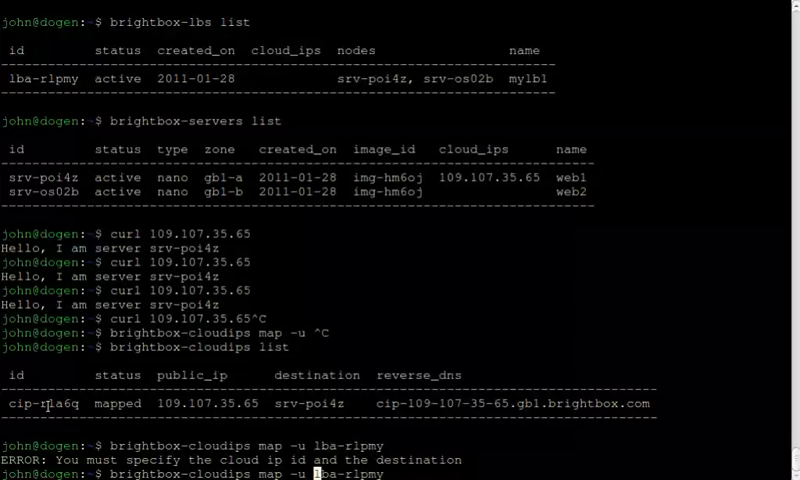
pyautogui.press('Return')
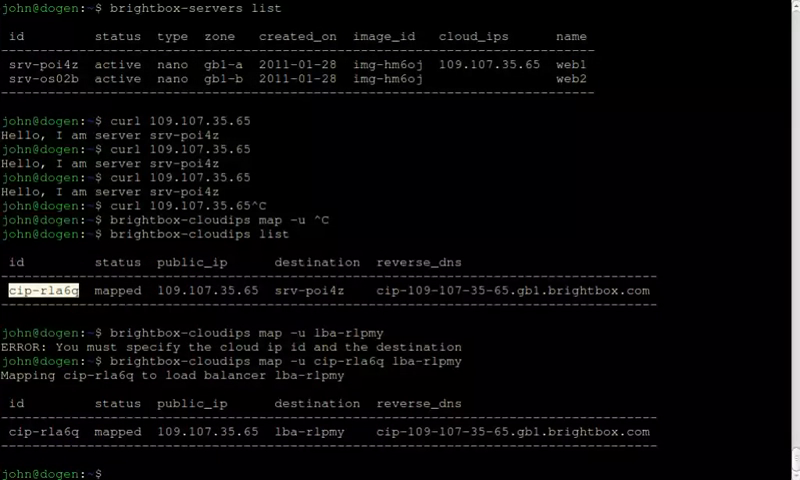
# - Recall curl 109.107.35.65 from history and run it against the load balancer
pyautogui.press('ctrl+r')
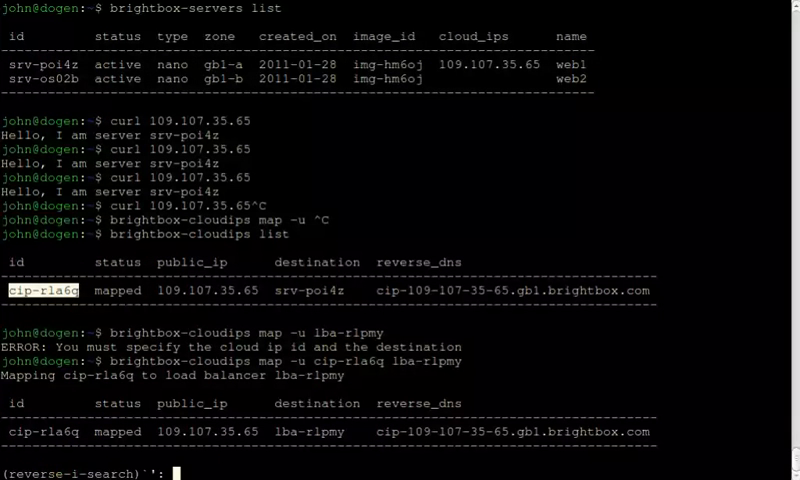
pyautogui.write('curl')
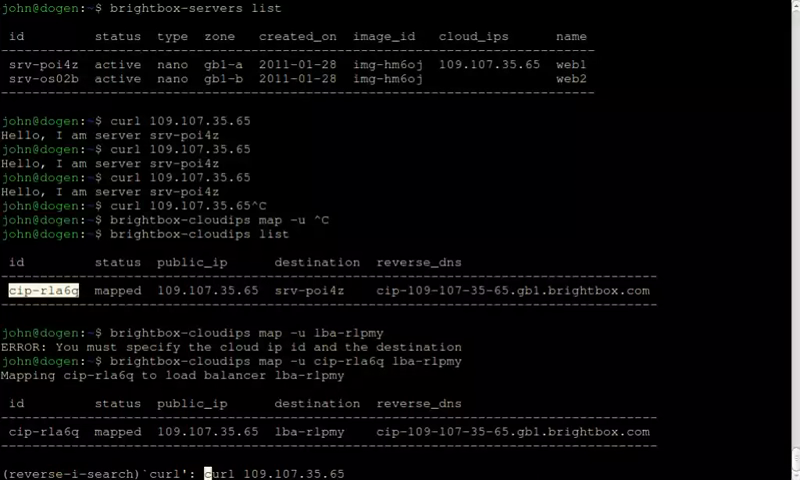
pyautogui.press('Return')
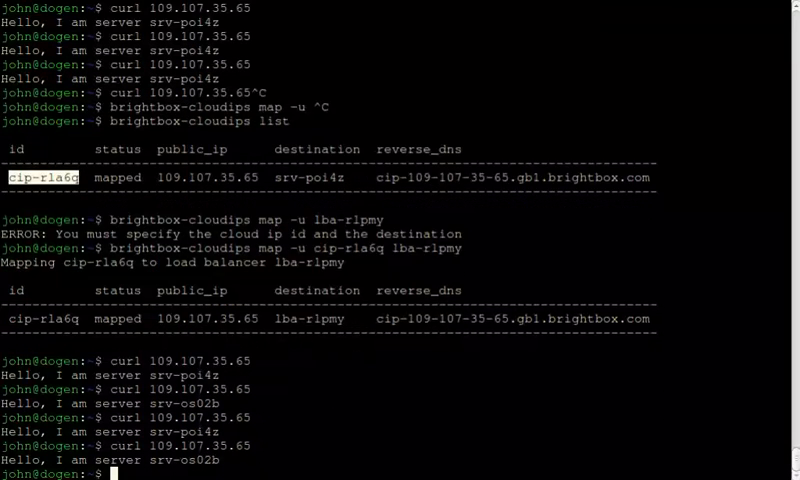
# - Repeat curl 109.107.35.65, with replies alternating between srv-poi4z and srv-os02b
pyautogui.write('curl 109.107.35.65')
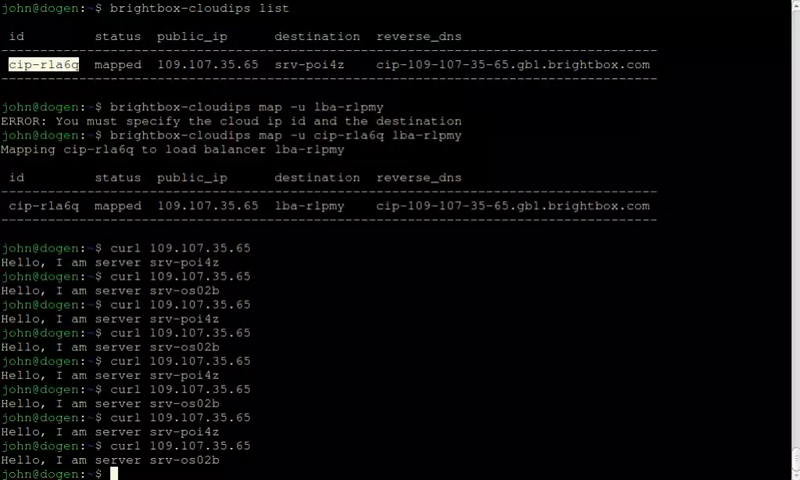
pyautogui.write('b')
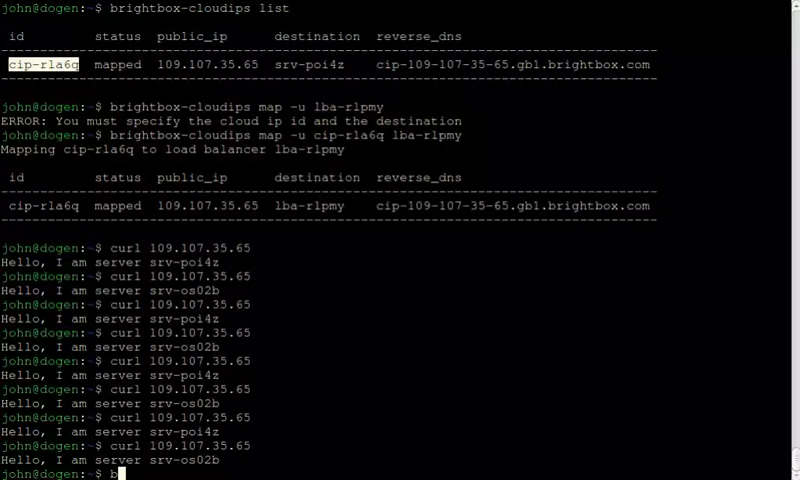
pyautogui.write('rightbo^C')
pyautogui.write('ssh ubuntu@srv-poi4z')
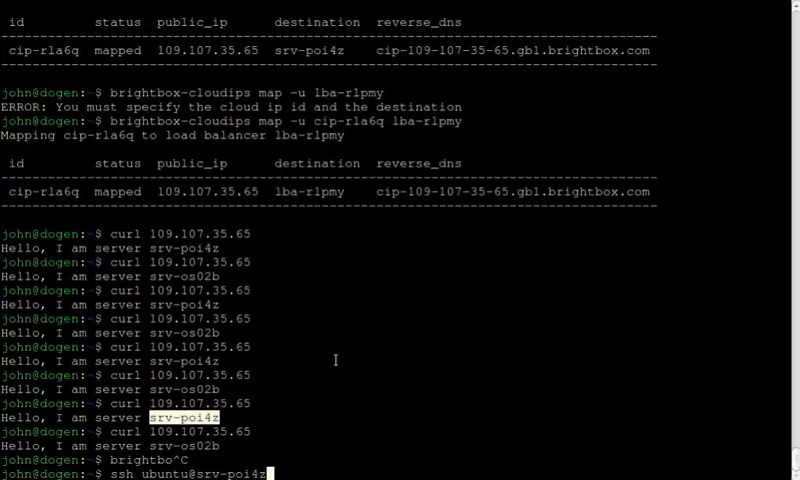
# - SSH to srv-poi4z, stop nginx, log out, and curl 109.107.35.65 showing only srv-os02b answering
pyautogui.press('Return')
pyautogui.write('sudo /etc/init.d/nginx')
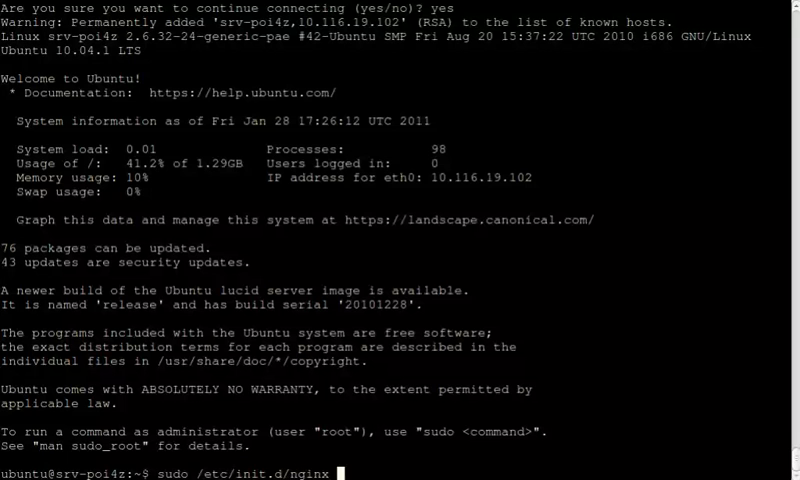
pyautogui.write('stop')
pyautogui.write('ssh ubuntu@srv-poi4z')
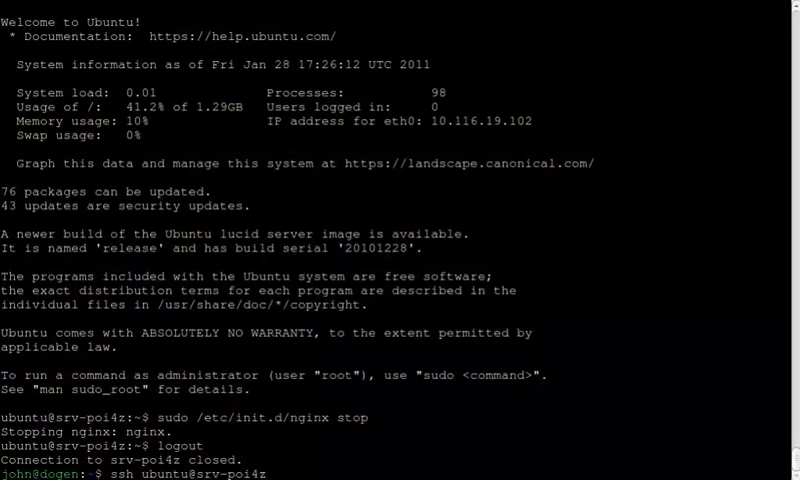
pyautogui.moveTo(270, 476)
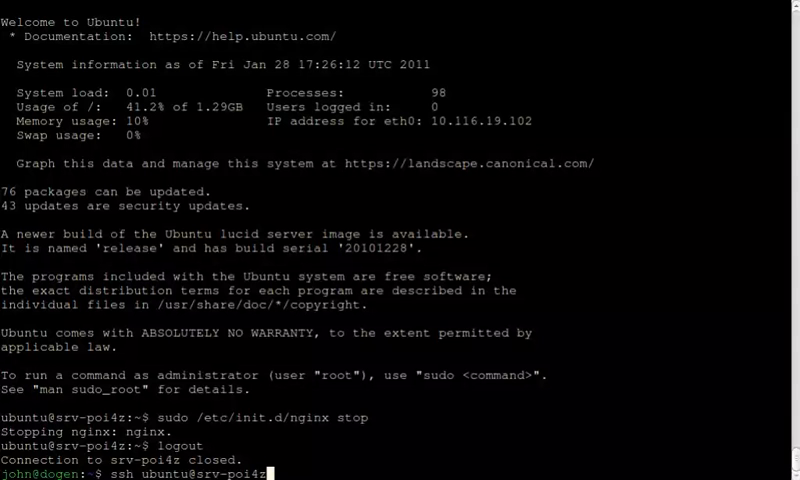
pyautogui.write('curl 109.107.35.65')
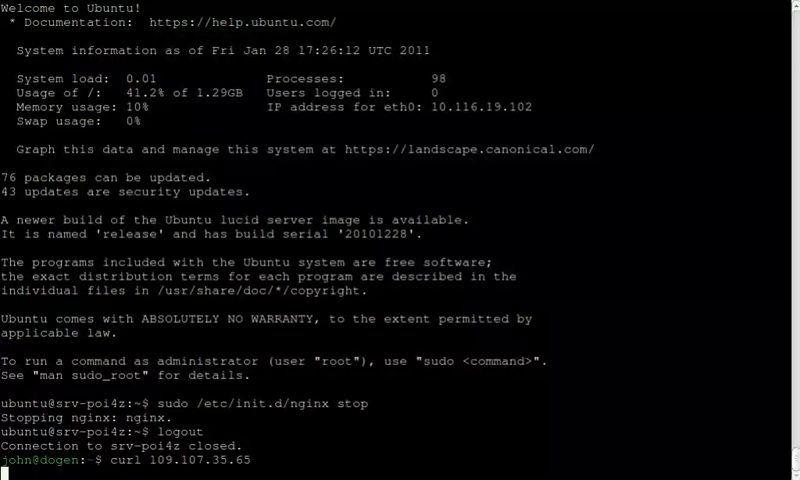
pyautogui.press('Return')
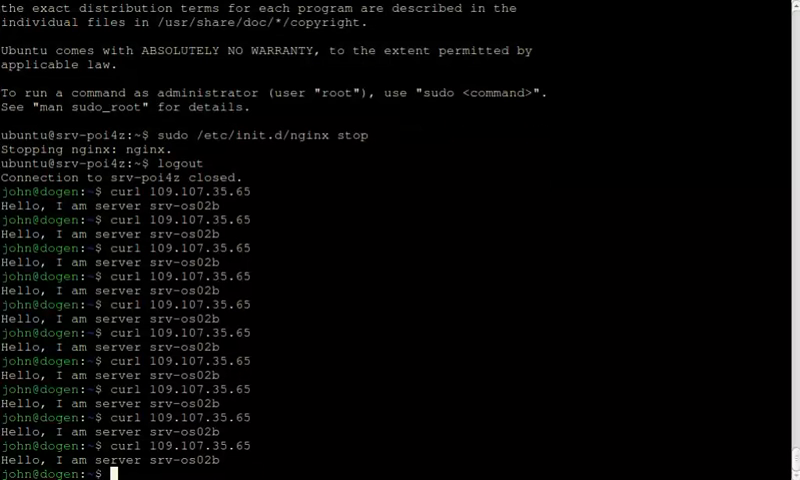
# - Run sudo /etc/init.d/nginx start on srv-poi4z and log out to the local prompt
pyautogui.scroll(-3)
pyautogui.write('ssh ubuntu@srv-poi4z')
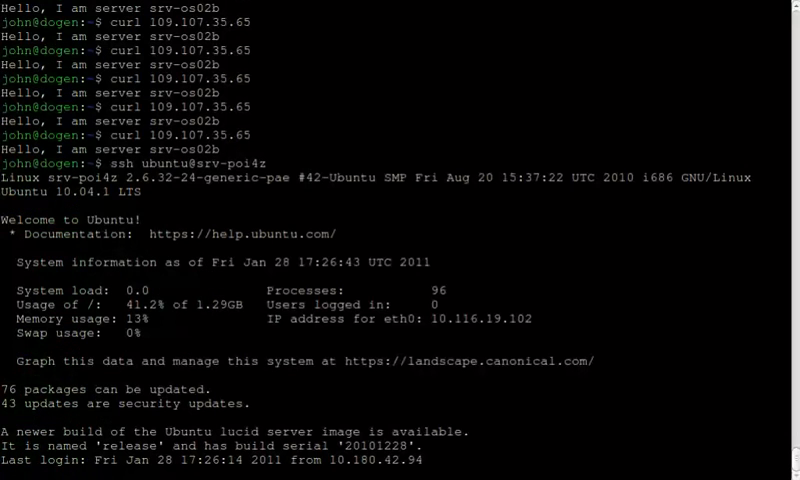
pyautogui.write('sudo')
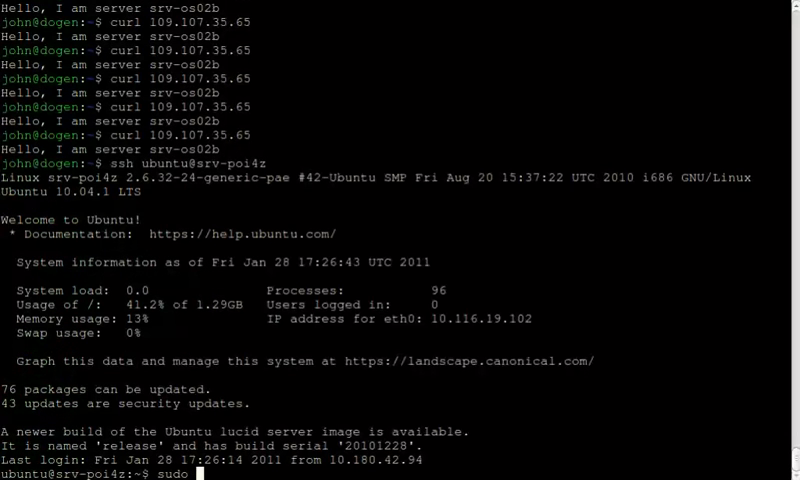
pyautogui.write('/etc/init.d/nginx start')
pyautogui.write('logout')
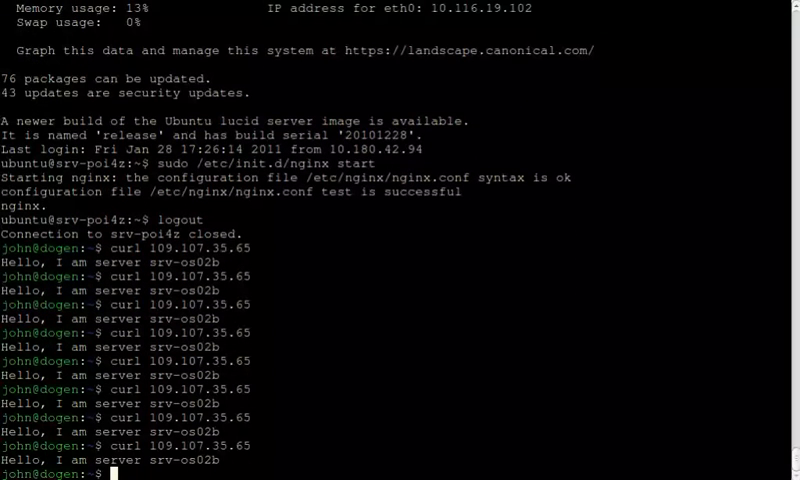
pyautogui.scroll(-3)
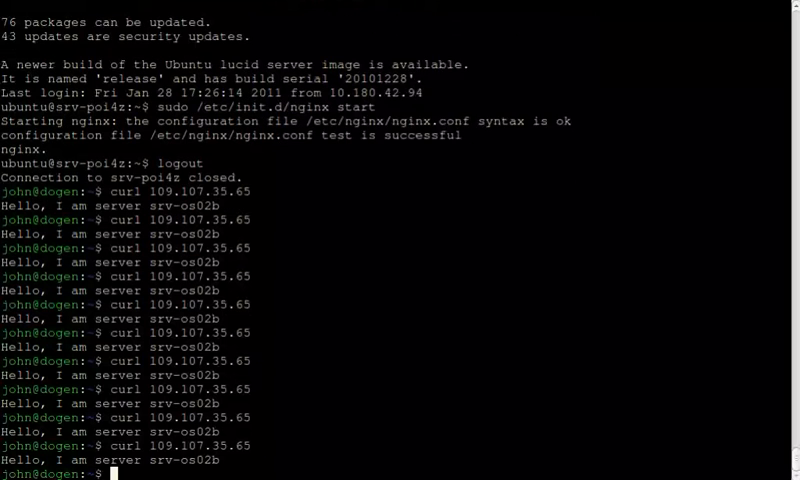
# - Curl 109.107.35.65 repeatedly until srv-poi4z answers again alongside srv-os02b
pyautogui.write('curl 109.107.35.65')
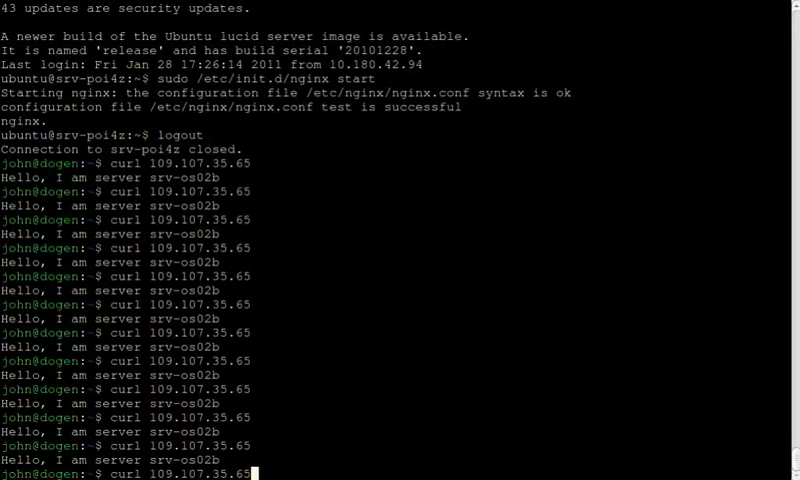
pyautogui.press('Return')
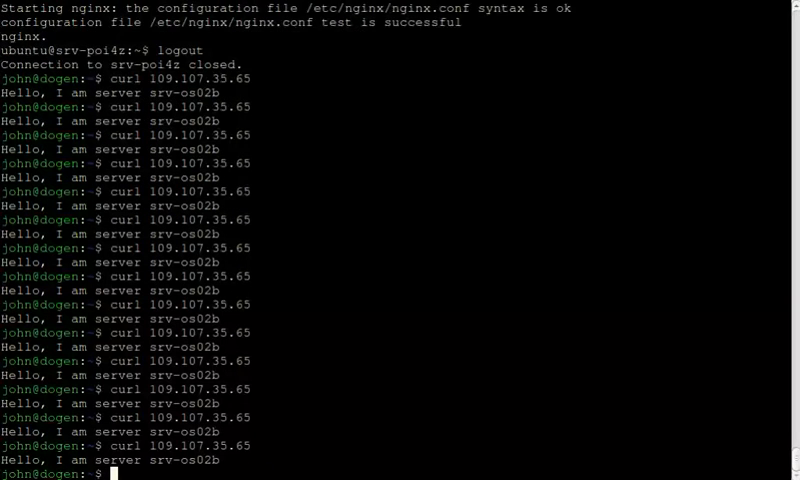
pyautogui.write('curl 109.107.35.65')
pyautogui.write('#')
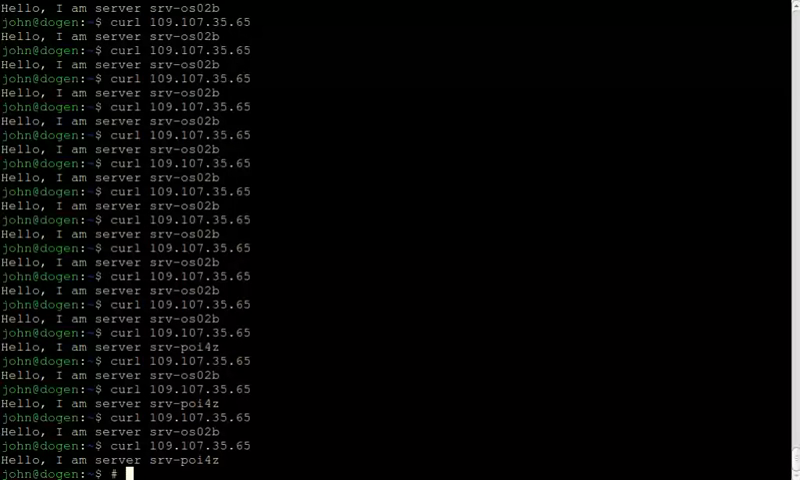
pyautogui.write('http://beta')
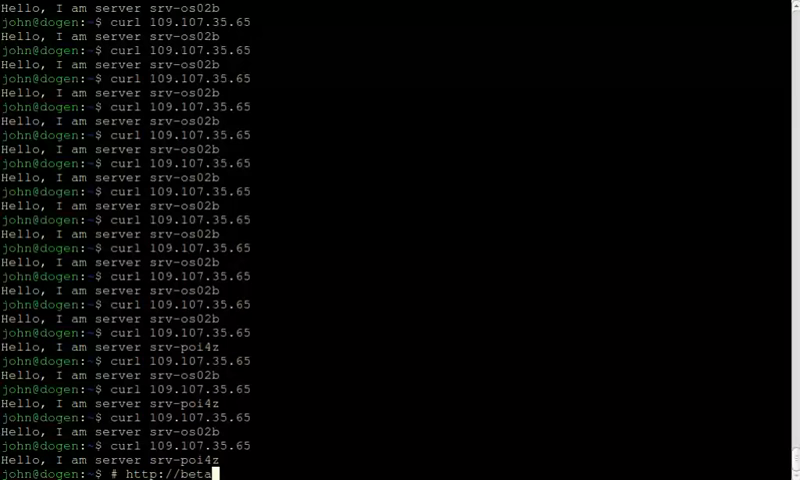
pyautogui.write('brightbox.co')
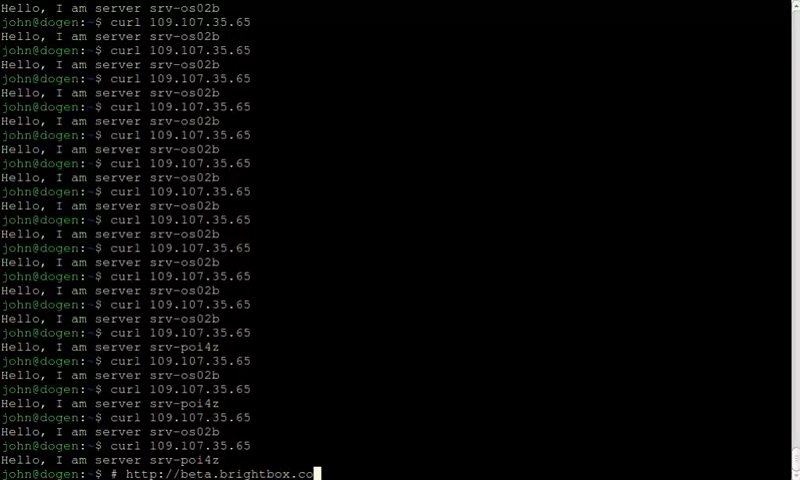
pyautogui.write('/beta')
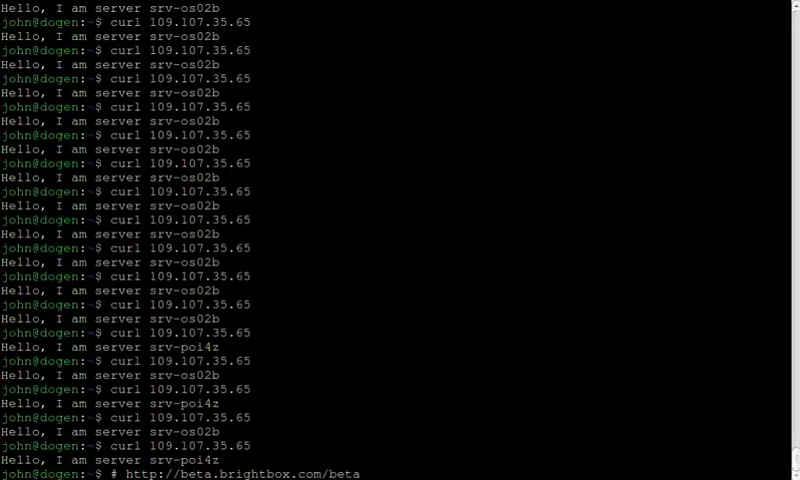